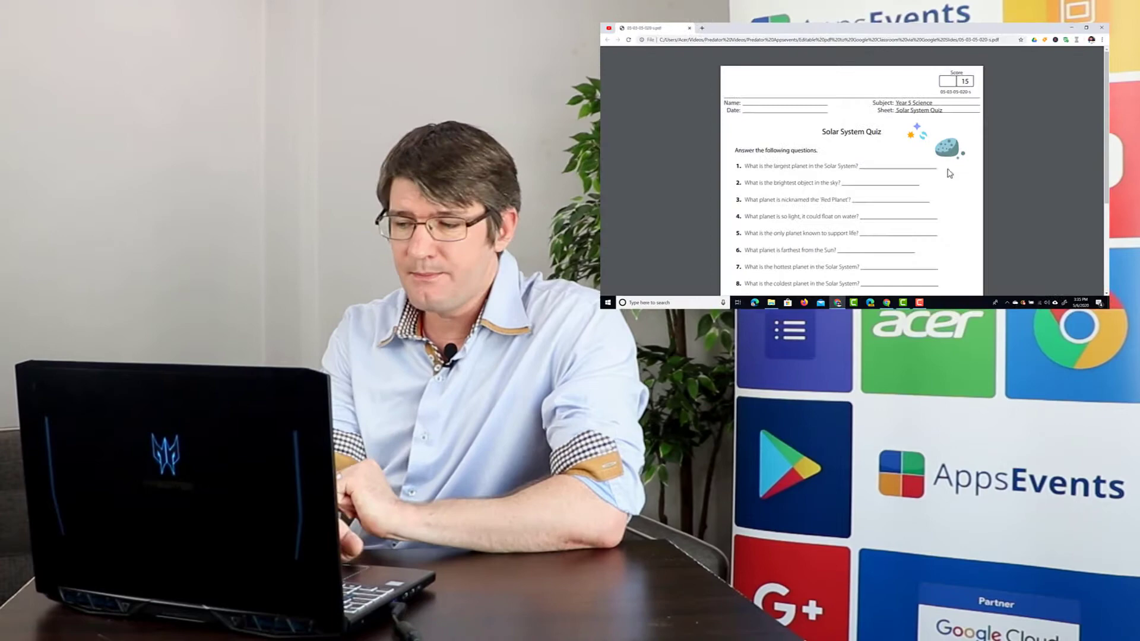
# Open a new blank browser tab next to the Solar System Quiz PDF
pyautogui.click(1087, 28)
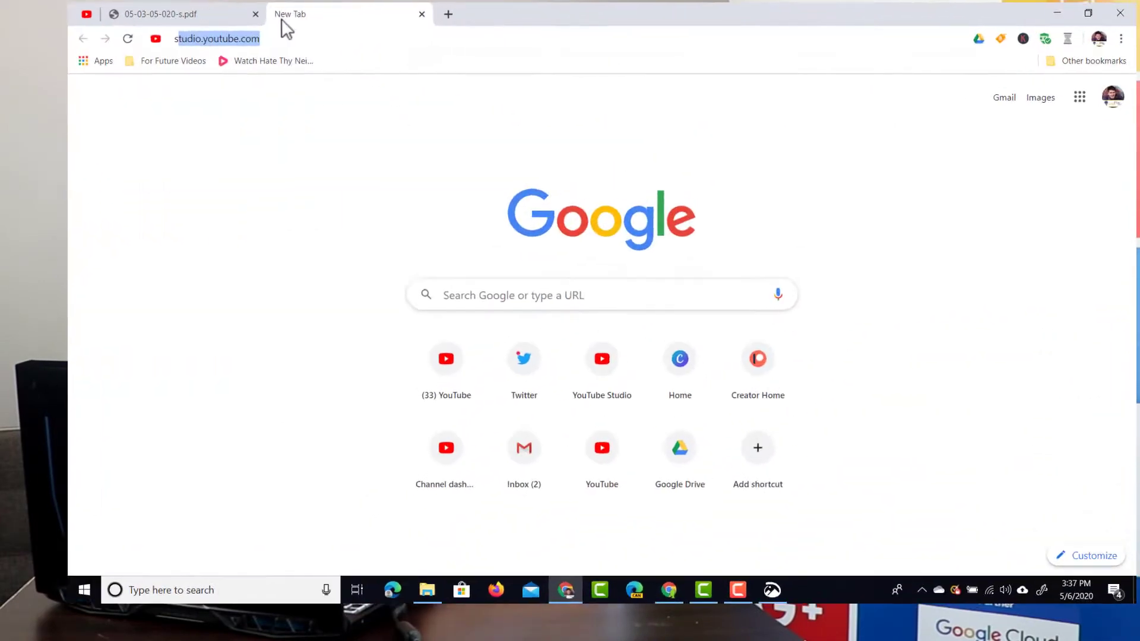
# Create a new untitled presentation via slides.new and bring up the File menu
pyautogui.write('slides.new')
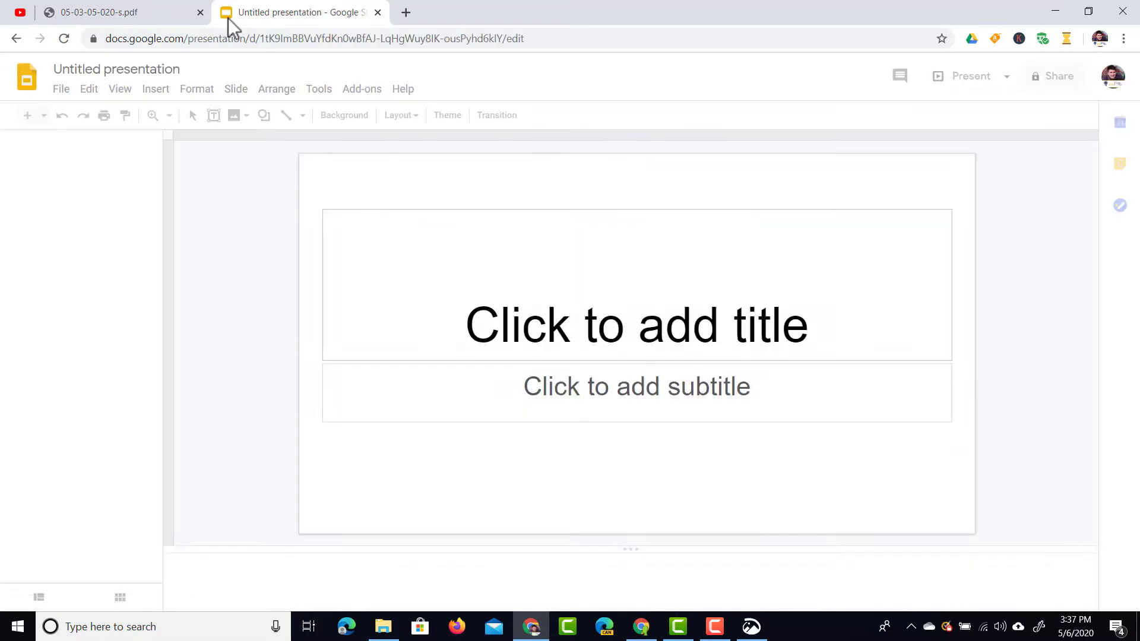
pyautogui.click(476, 116)
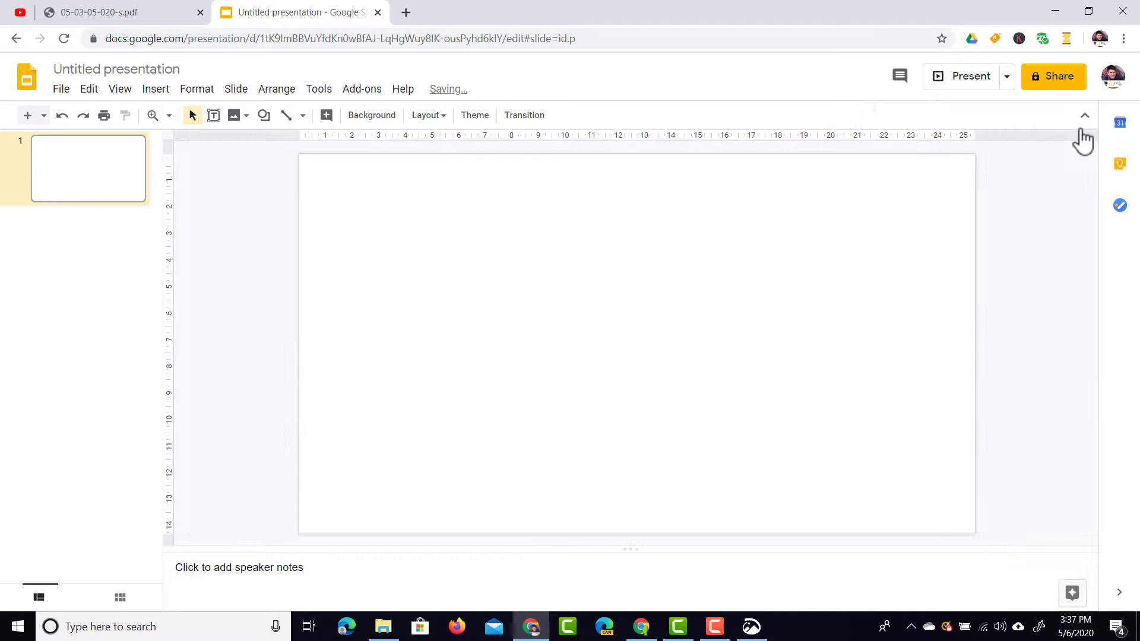
pyautogui.click(60, 87)
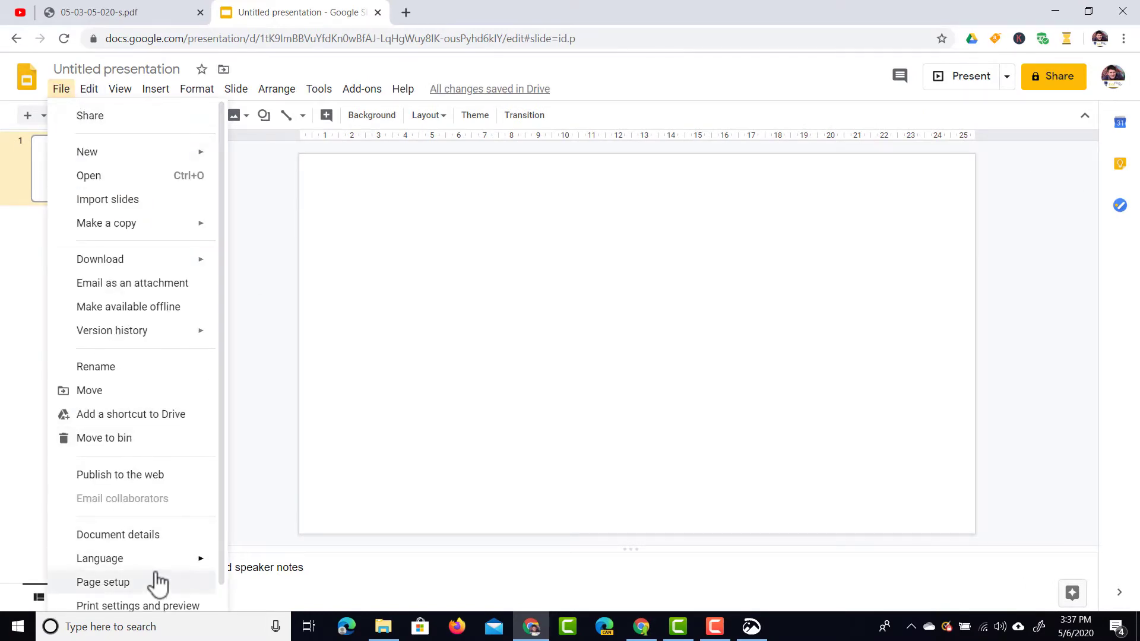
# Set a custom page size of 21 × 29.7 centimetres (A4 portrait) in Page setup
pyautogui.click(103, 582)
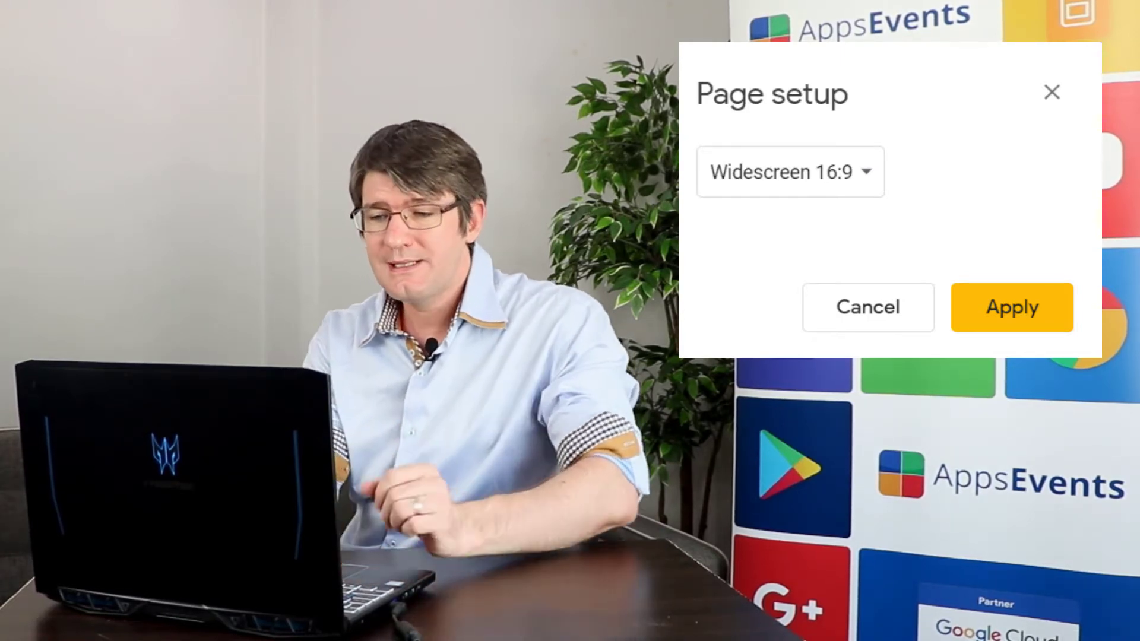
pyautogui.click(791, 171)
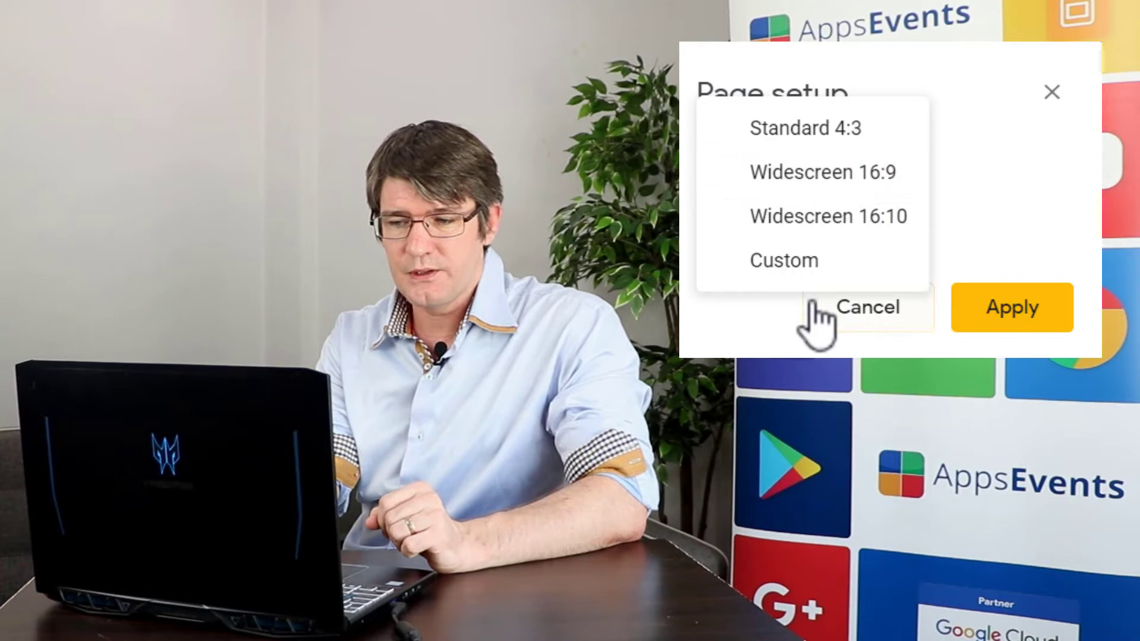
pyautogui.click(784, 260)
pyautogui.write('29.7')
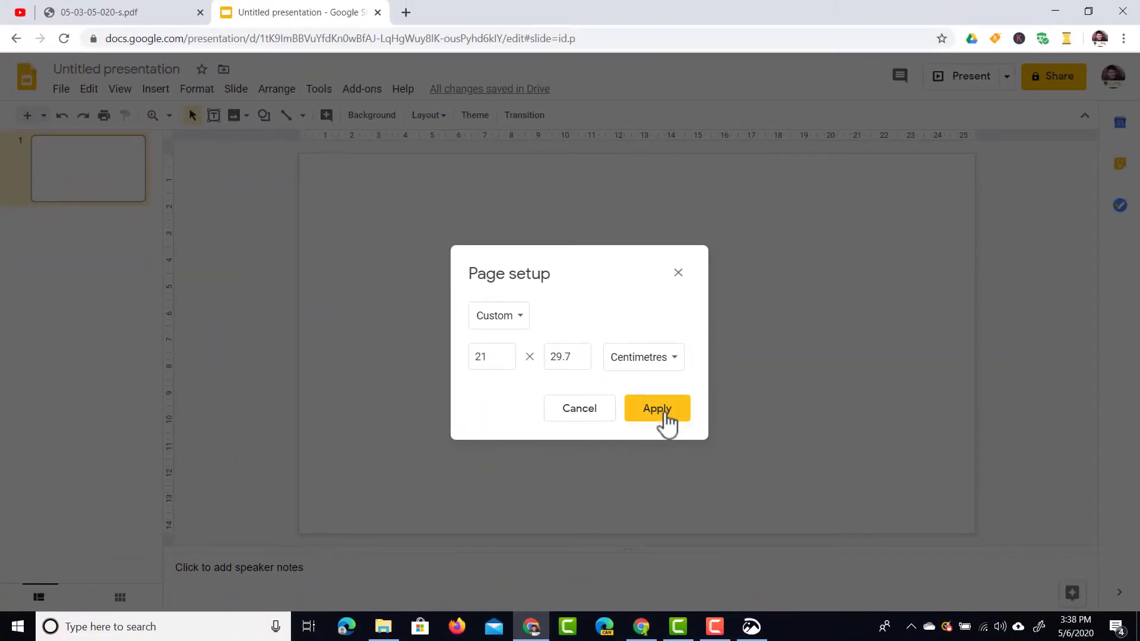
pyautogui.click(657, 408)
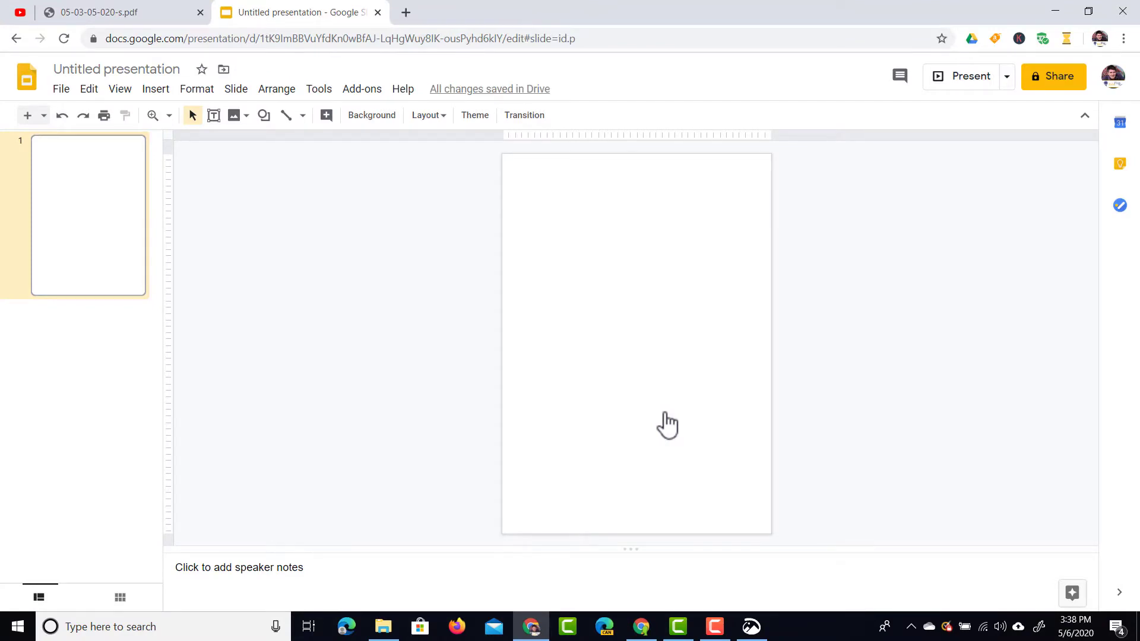
pyautogui.moveTo(450, 409)
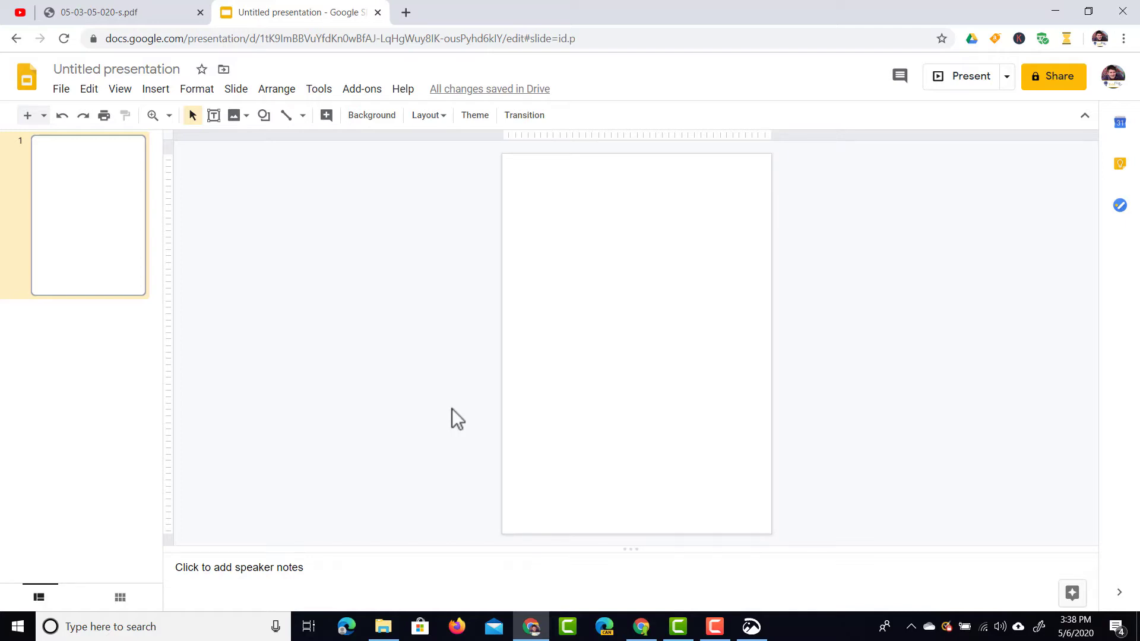
pyautogui.moveTo(241, 71)
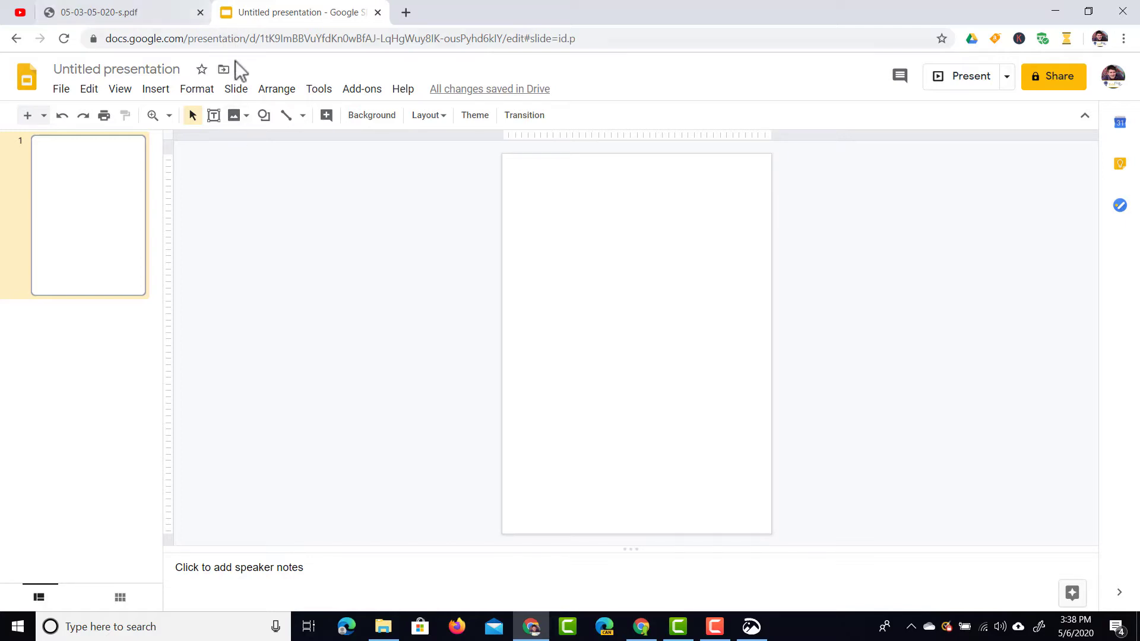
# Edit the master's Title slide layout with the quiz screenshot and reapply it to the slide
pyautogui.click(236, 88)
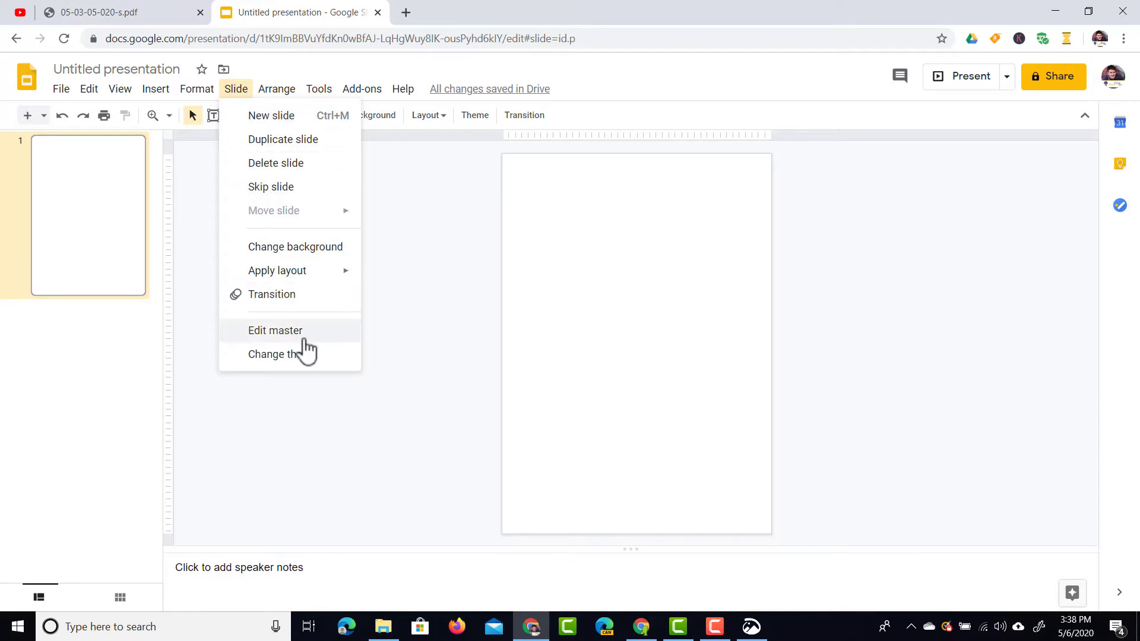
pyautogui.click(276, 330)
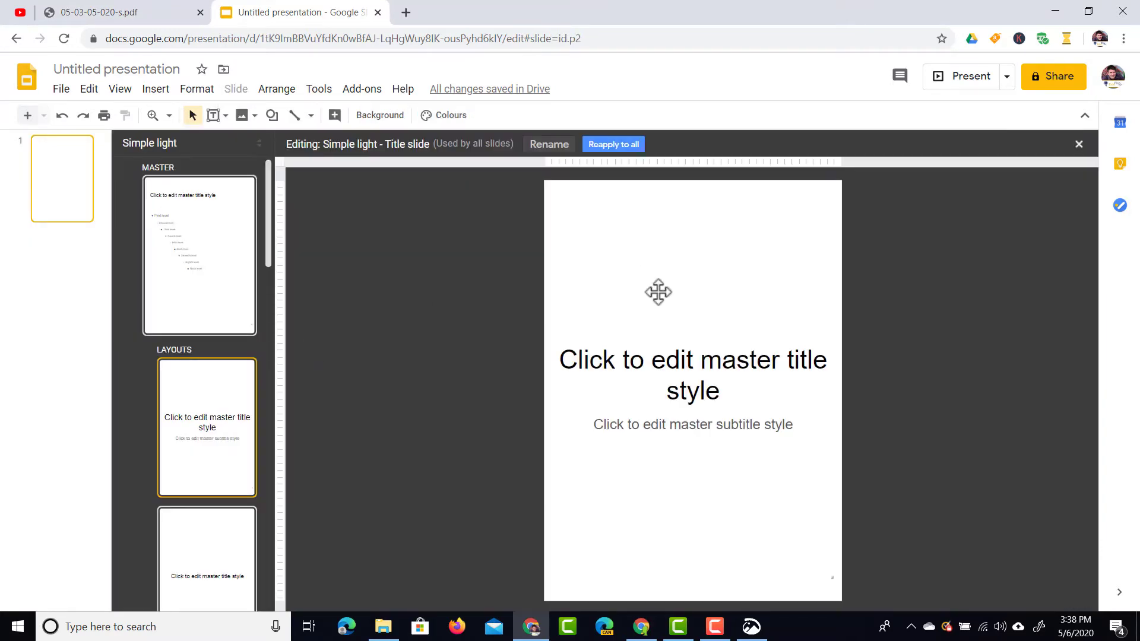
pyautogui.moveTo(667, 318)
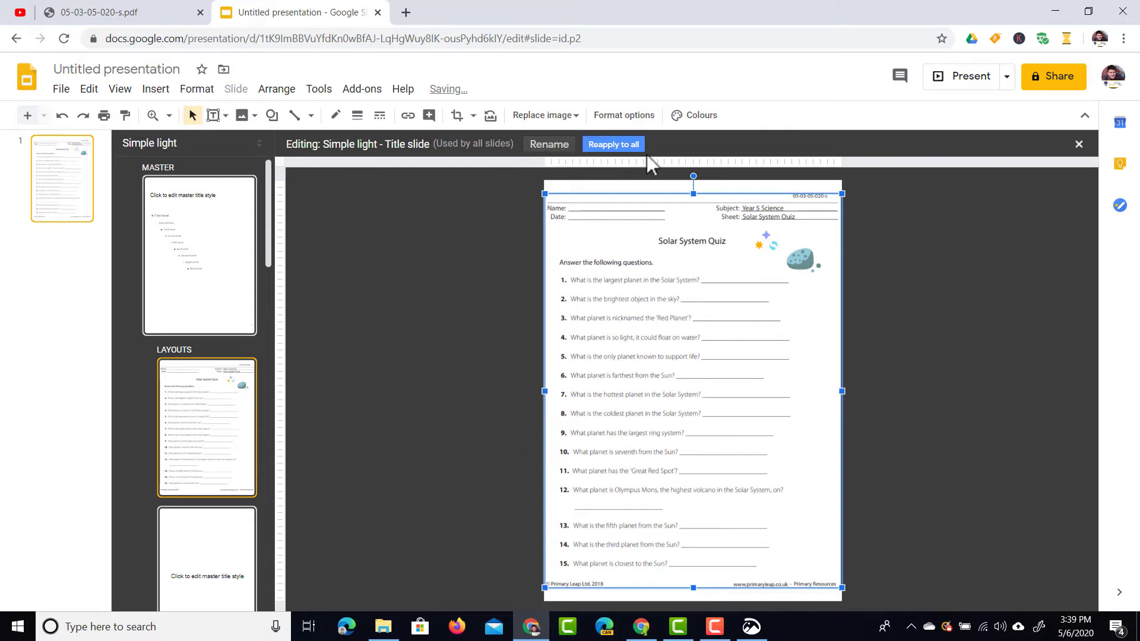
pyautogui.click(613, 144)
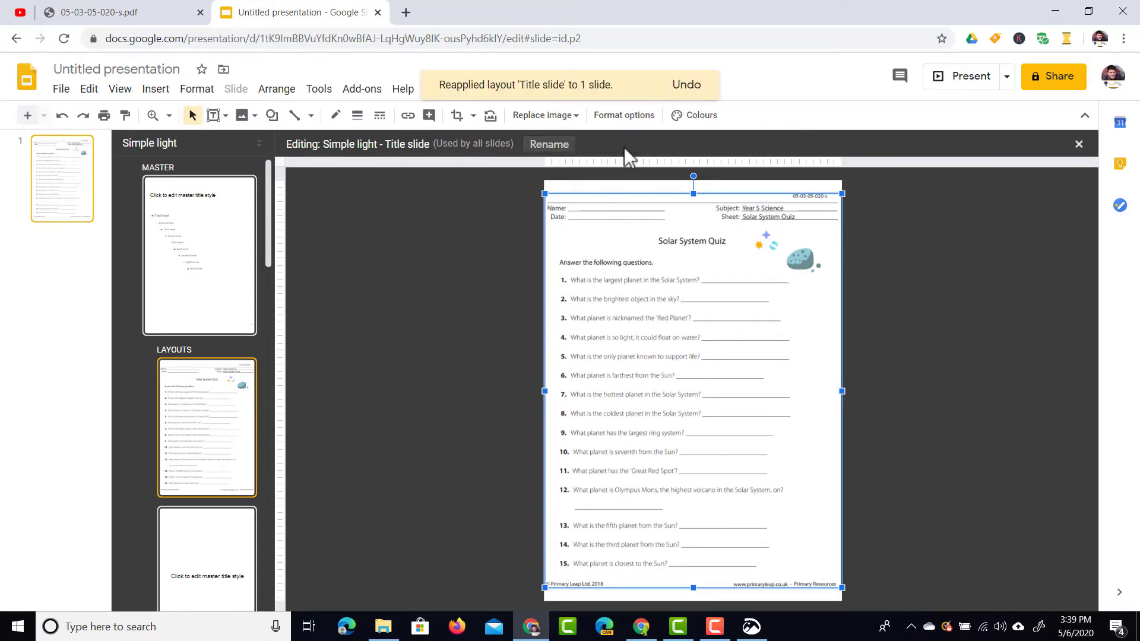
pyautogui.moveTo(440, 366)
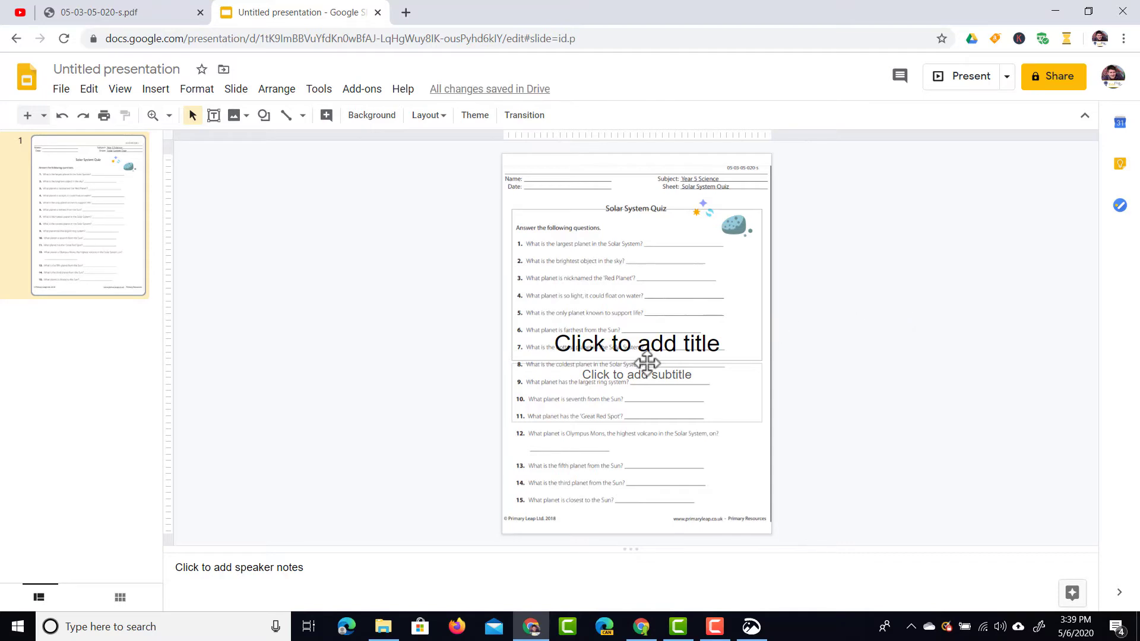
# Select the title placeholder sitting over the quiz worksheet background on the slide
pyautogui.click(636, 344)
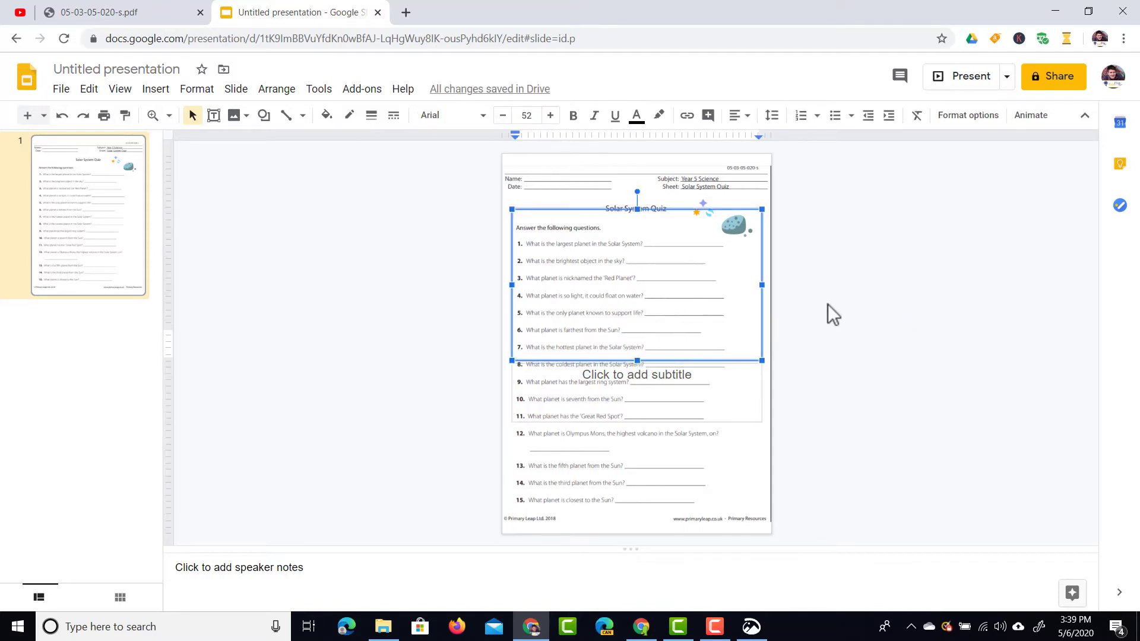